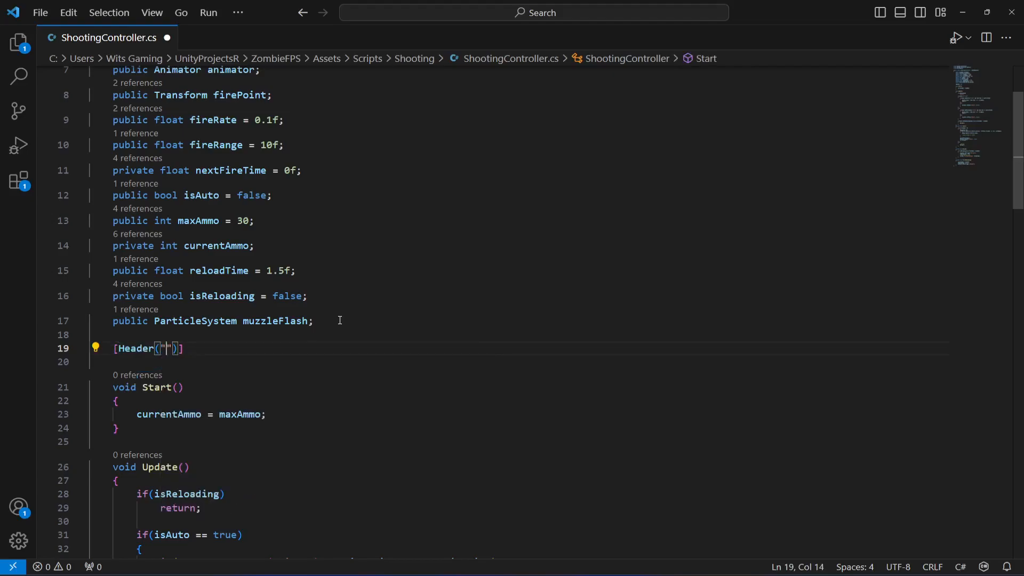
# - Write [Header("Sound Effects")] followed by the field public AudioSource soundAudioSource;
pyautogui.write('Sound Effects')
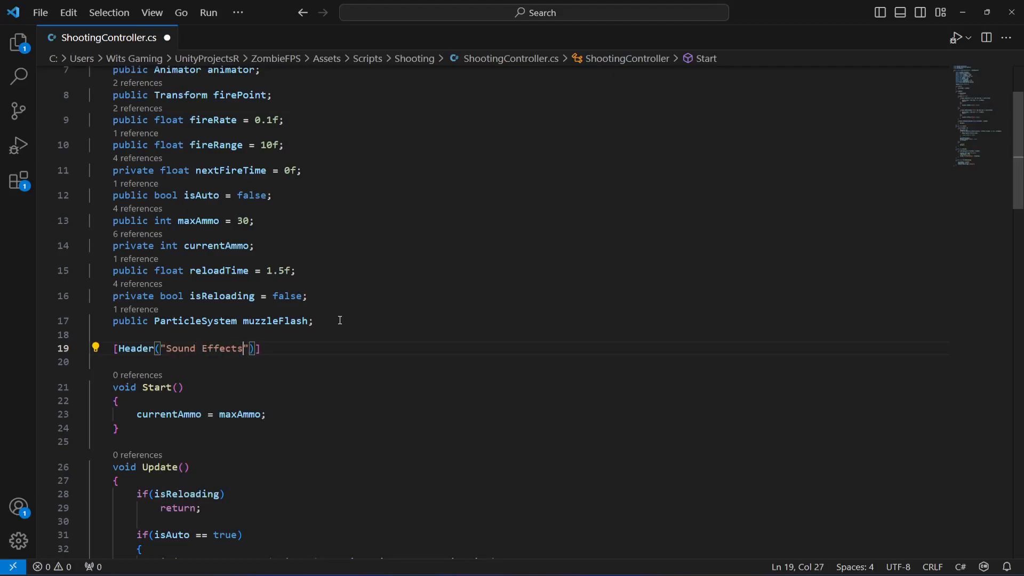
pyautogui.press('Enter')
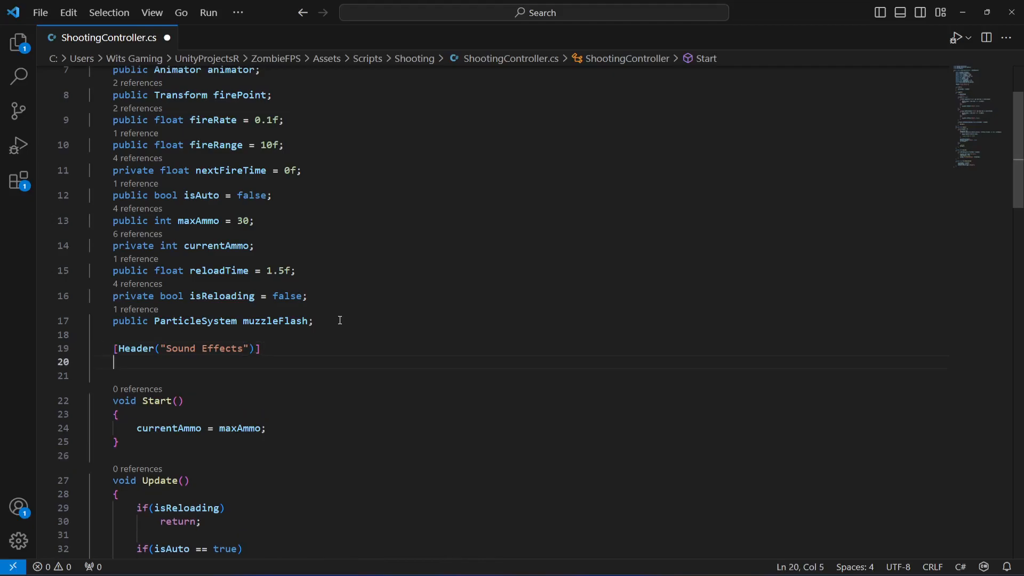
pyautogui.write('public')
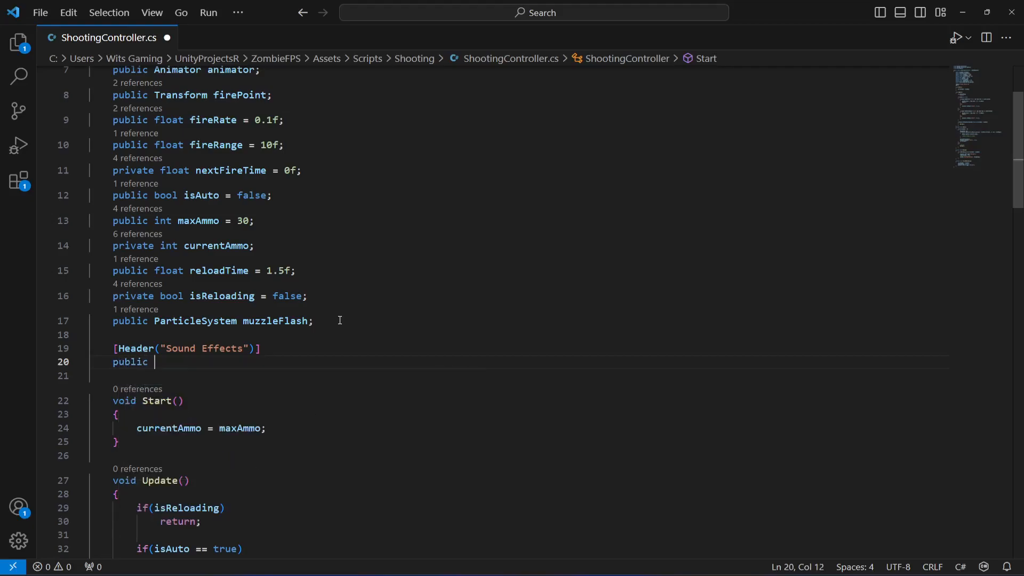
pyautogui.write('A')
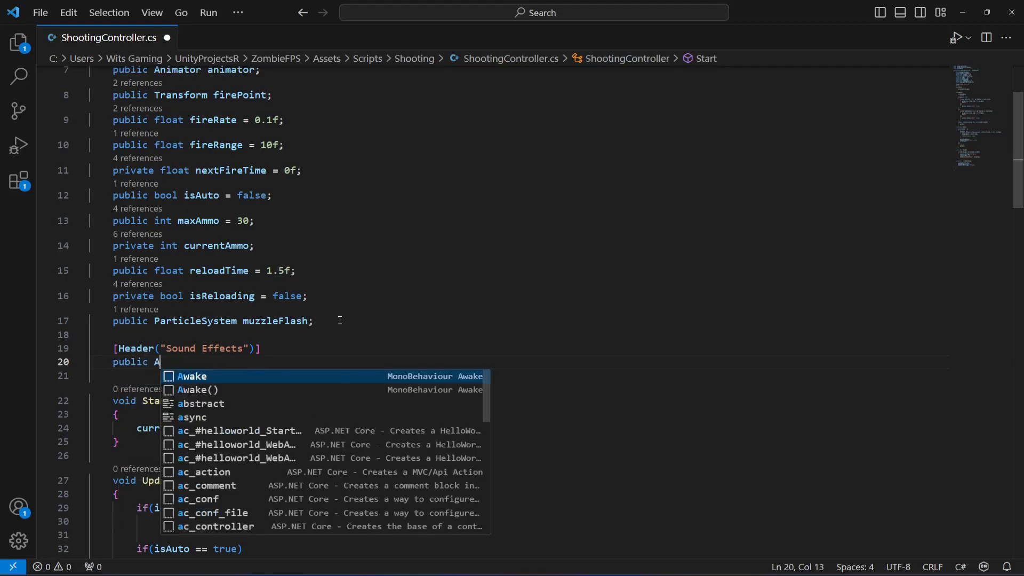
pyautogui.write('udioSo')
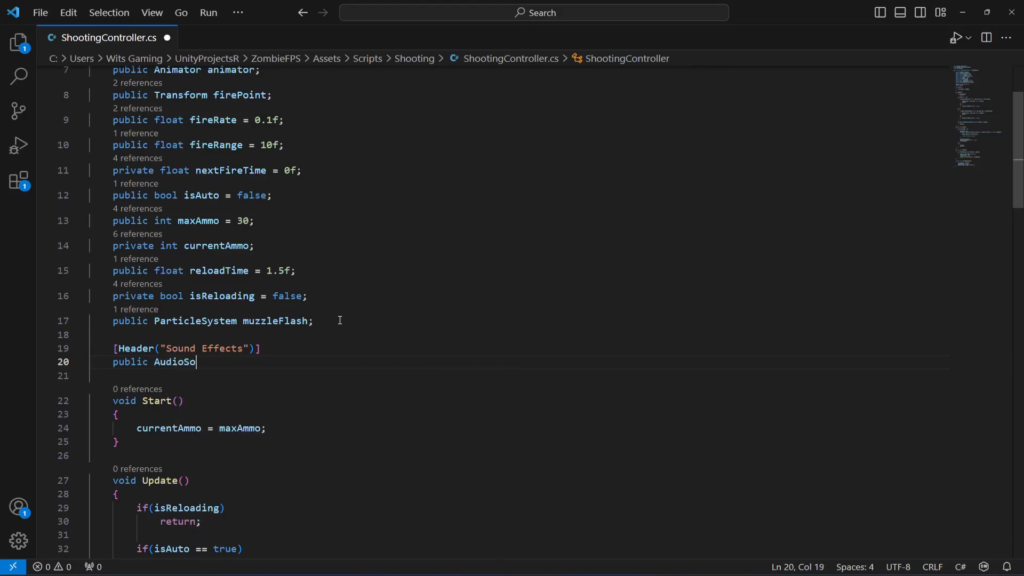
pyautogui.write('urce')
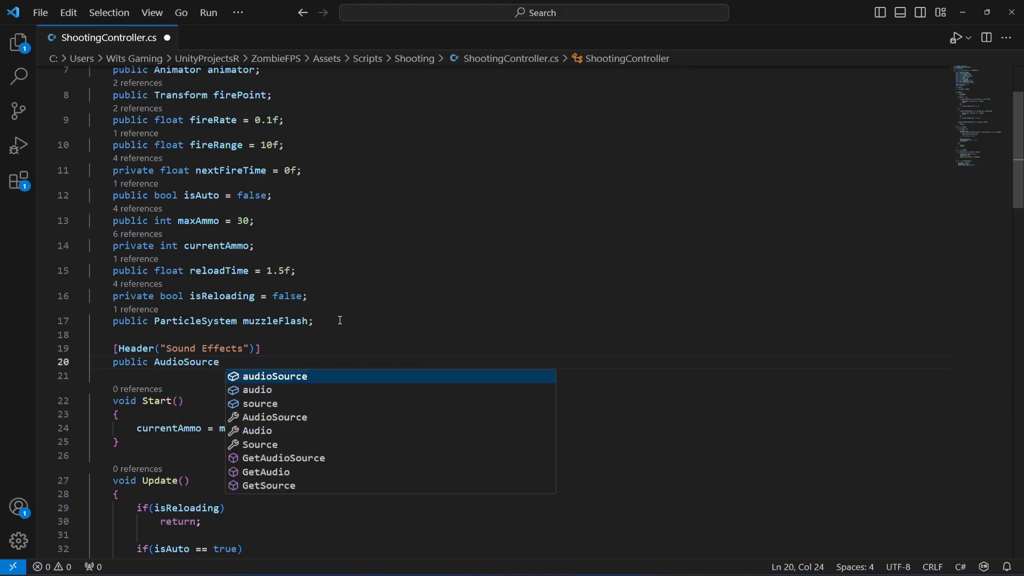
pyautogui.write('sound')
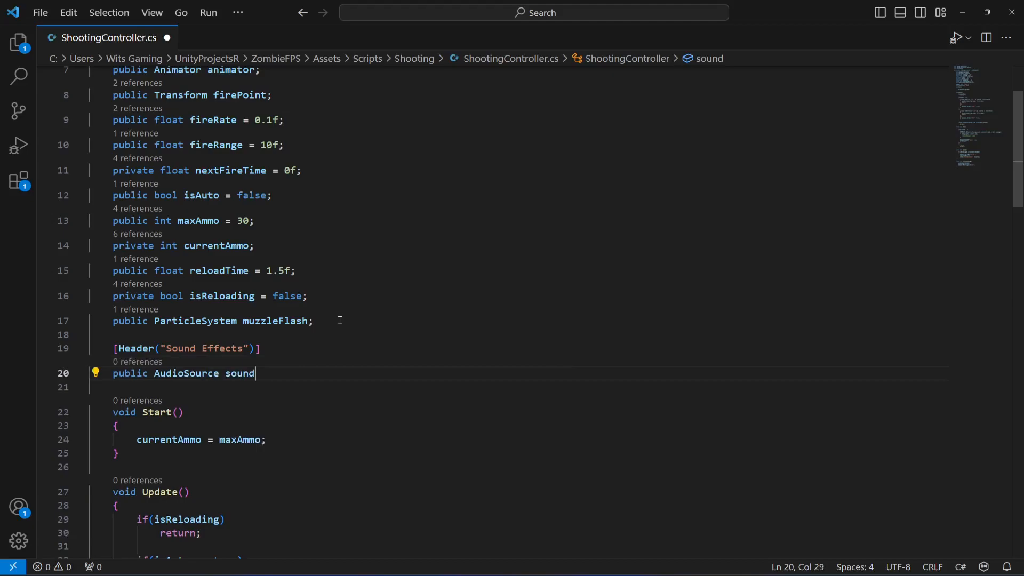
pyautogui.write('AudioSourc')
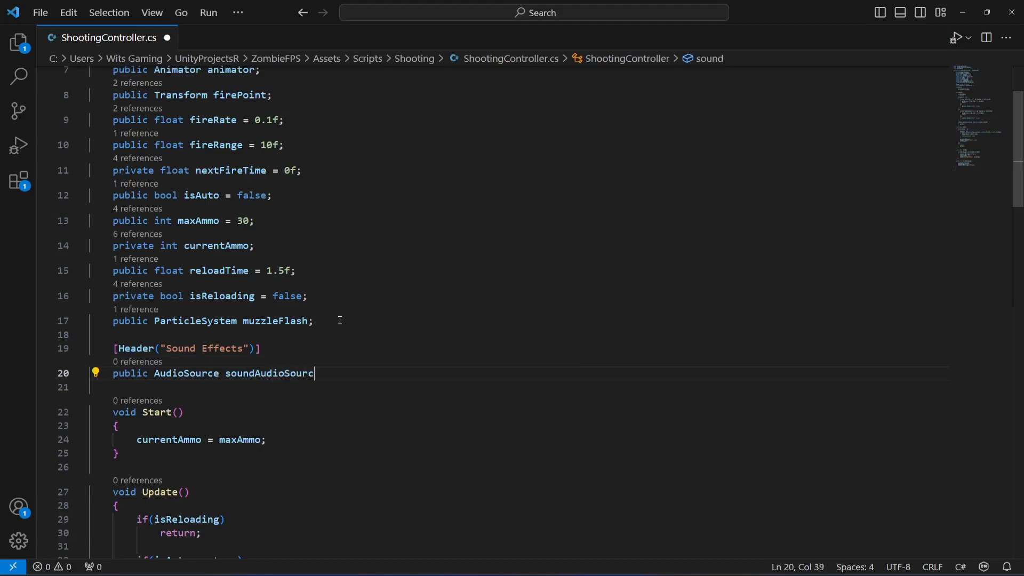
pyautogui.write('e;')
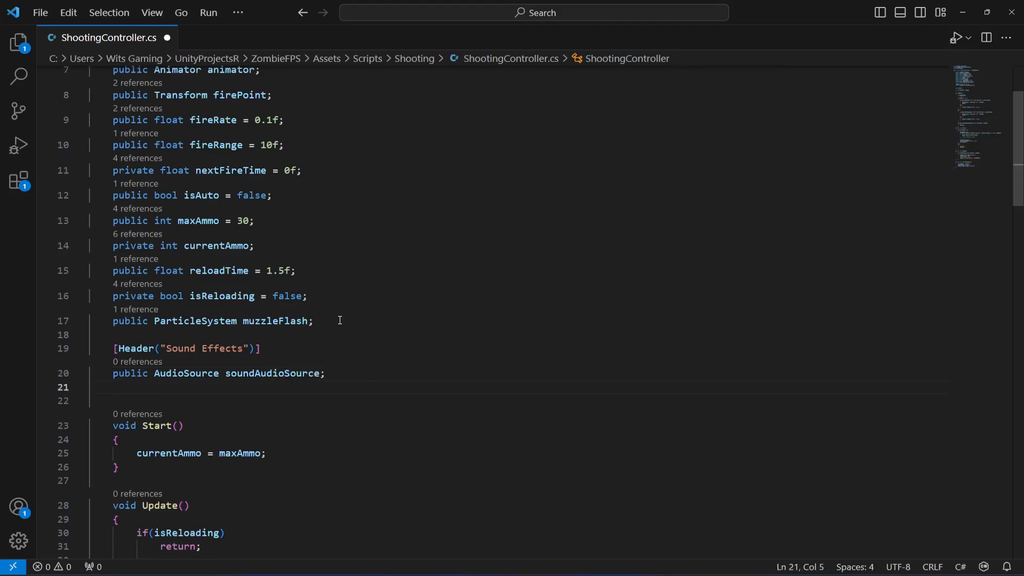
# - Write the field public AudioClip shootingSoundClip; beneath soundAudioSource
pyautogui.write('public Audio')
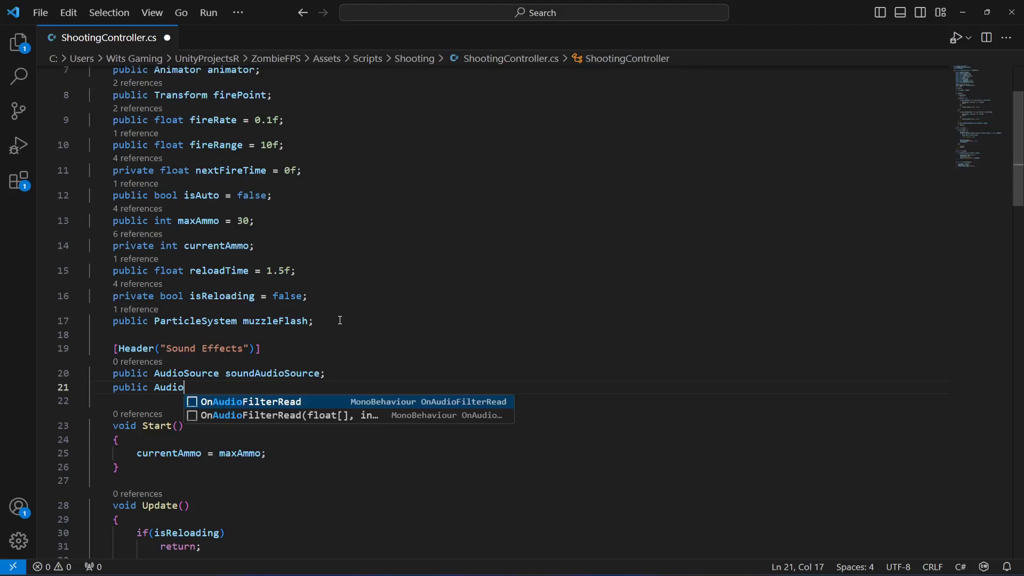
pyautogui.write('Clip sh')
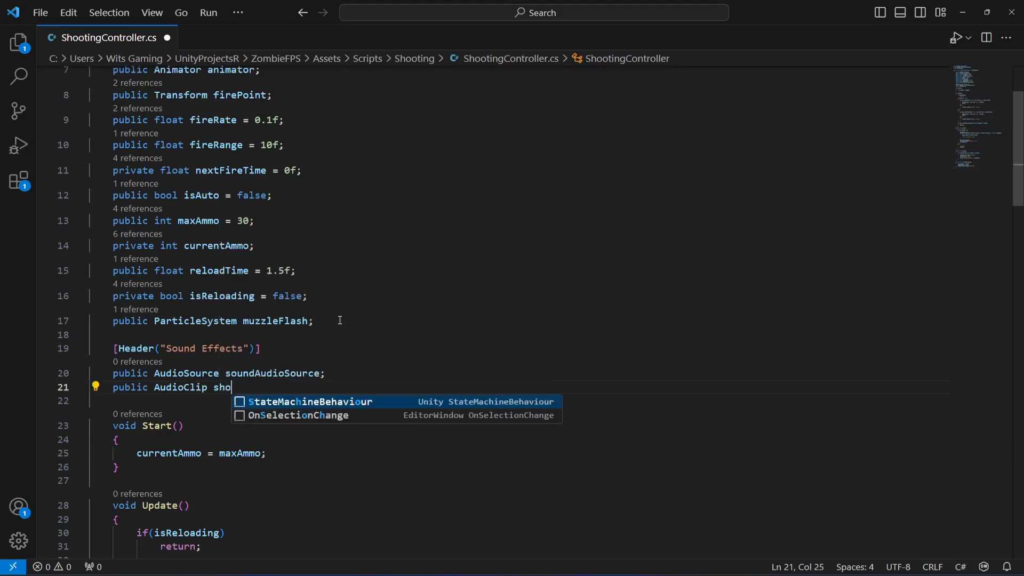
pyautogui.write('otingSo')
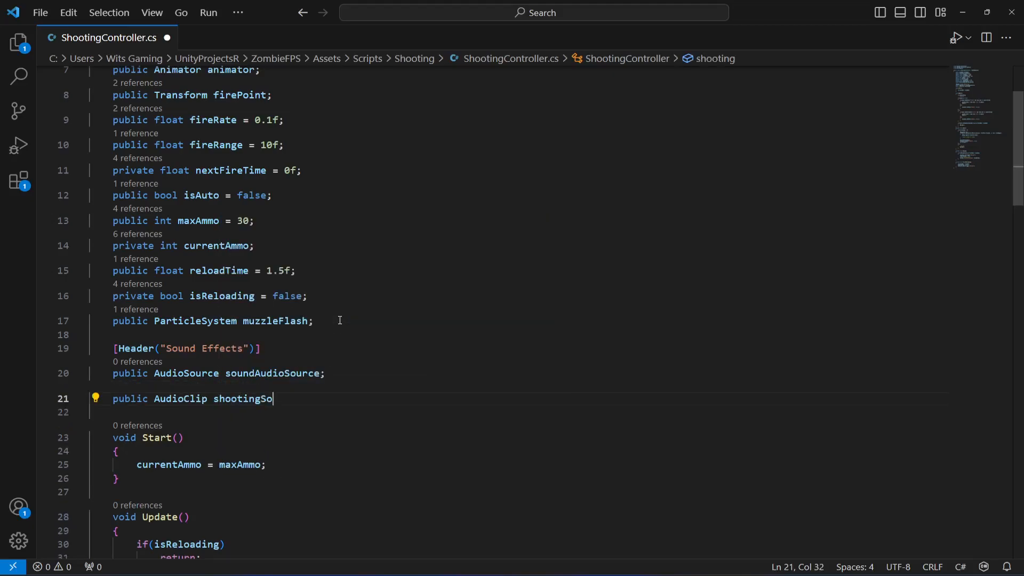
pyautogui.write('und')
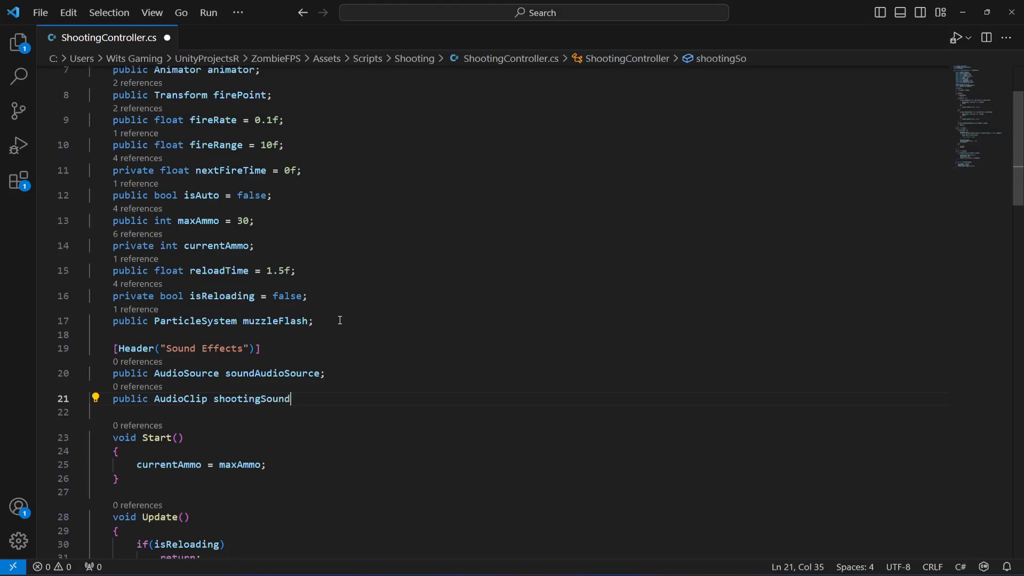
pyautogui.write('Clip')
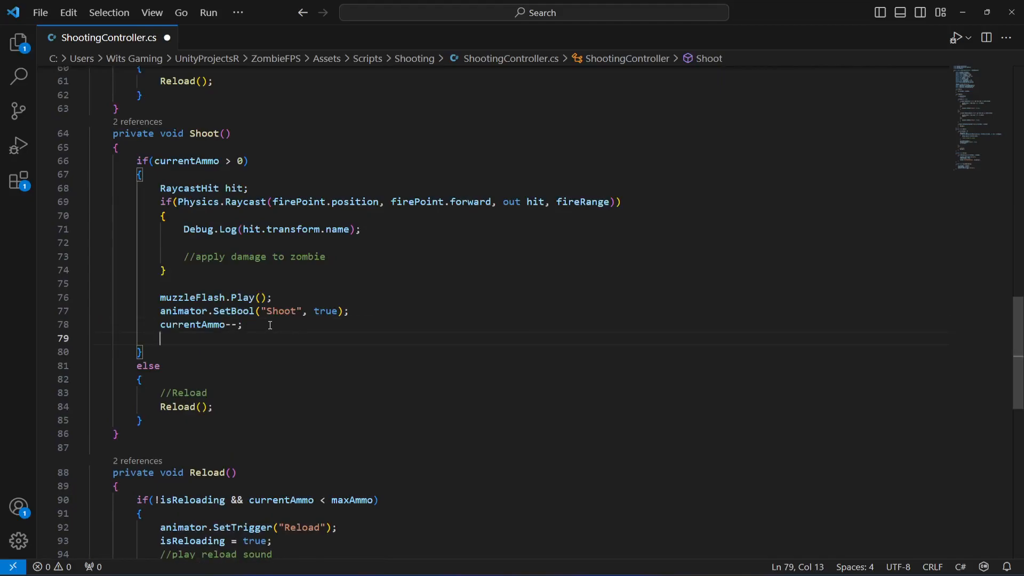
# - Add soundAudioSource.PlayOneShot(shootingSoundClip); after currentAmmo-- in Shoot and save the script
pyautogui.write('so')
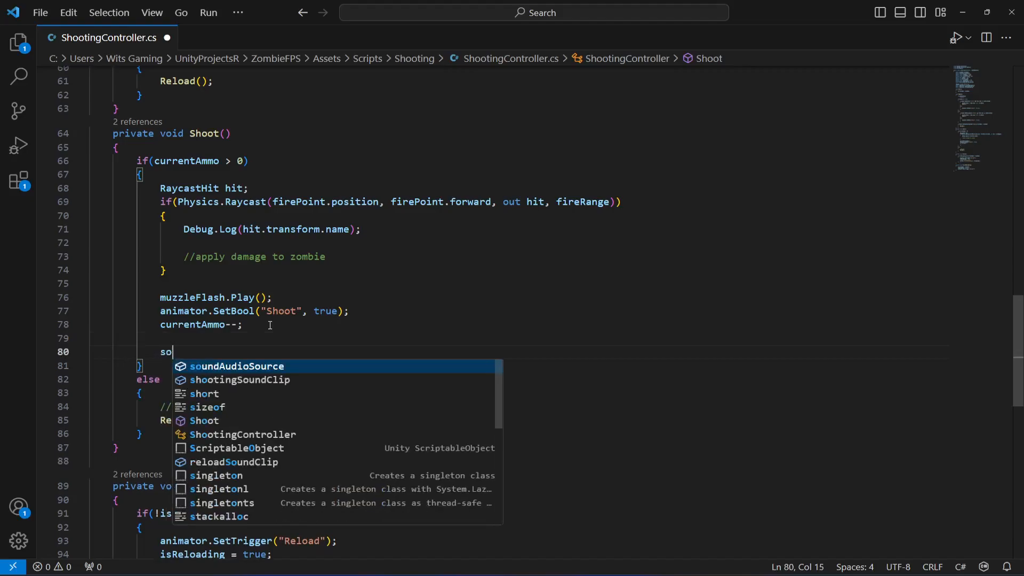
pyautogui.write('und')
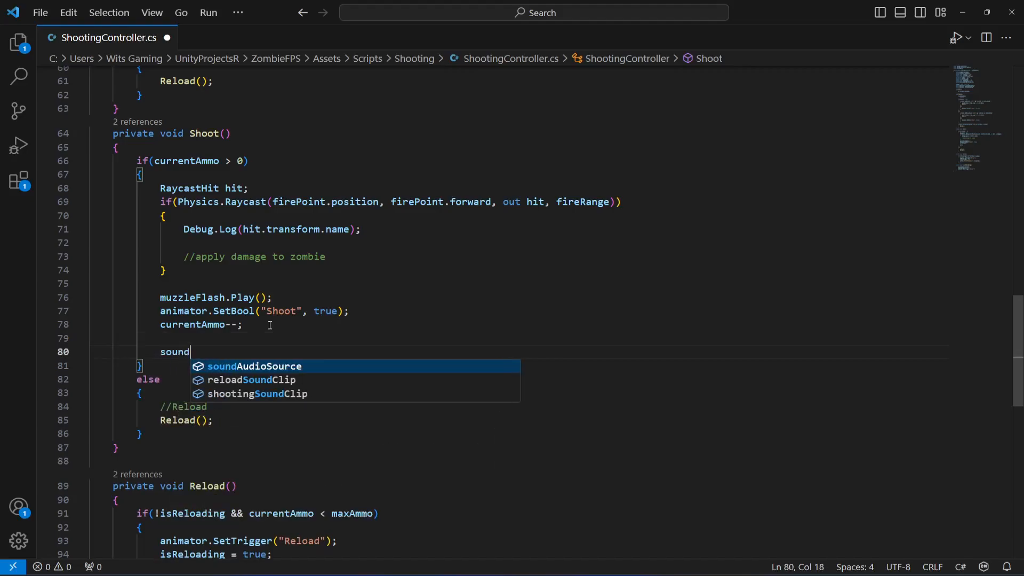
pyautogui.write('AudioSource')
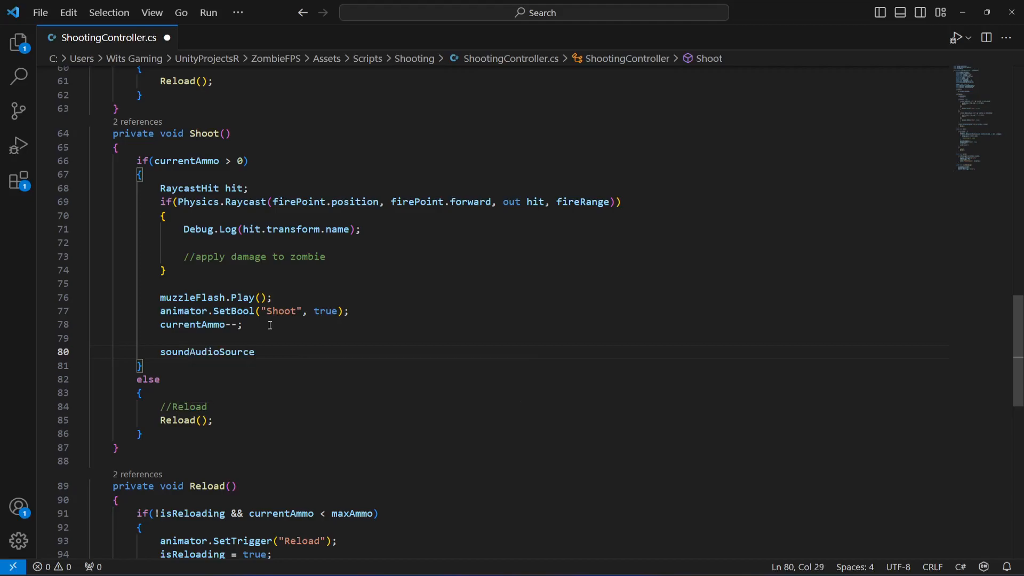
pyautogui.write('.')
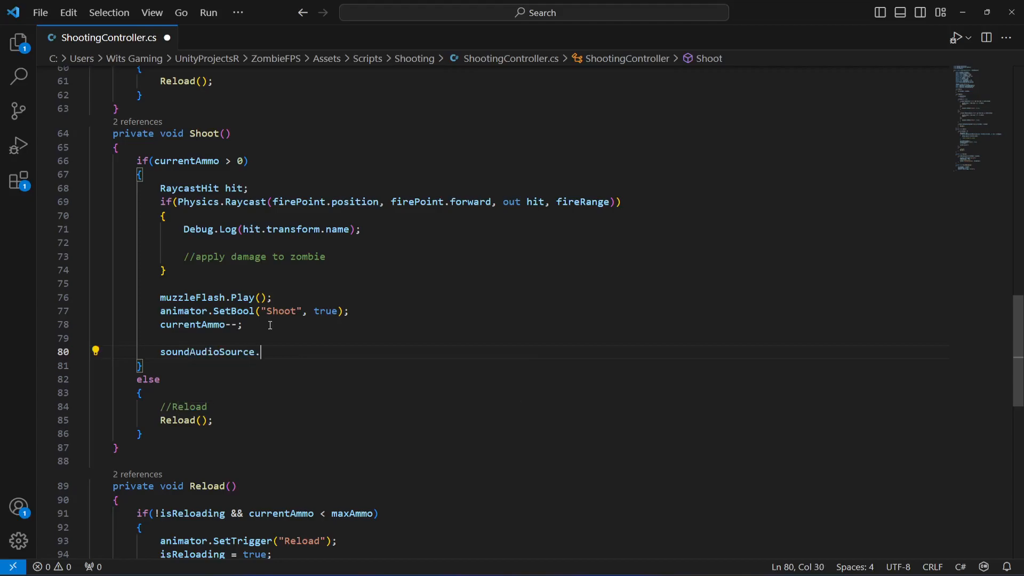
pyautogui.write('PlayOne')
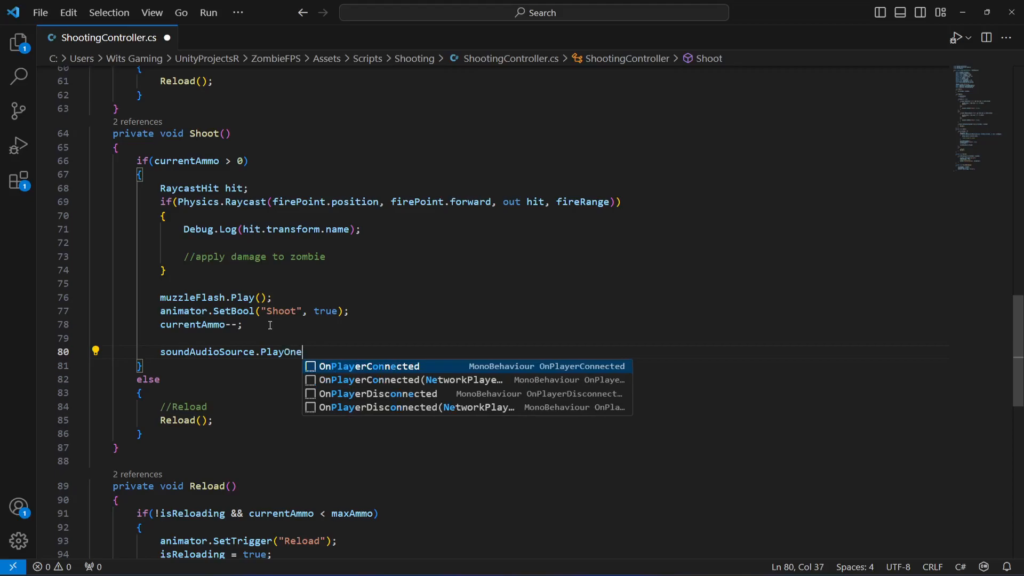
pyautogui.write('Shot(')
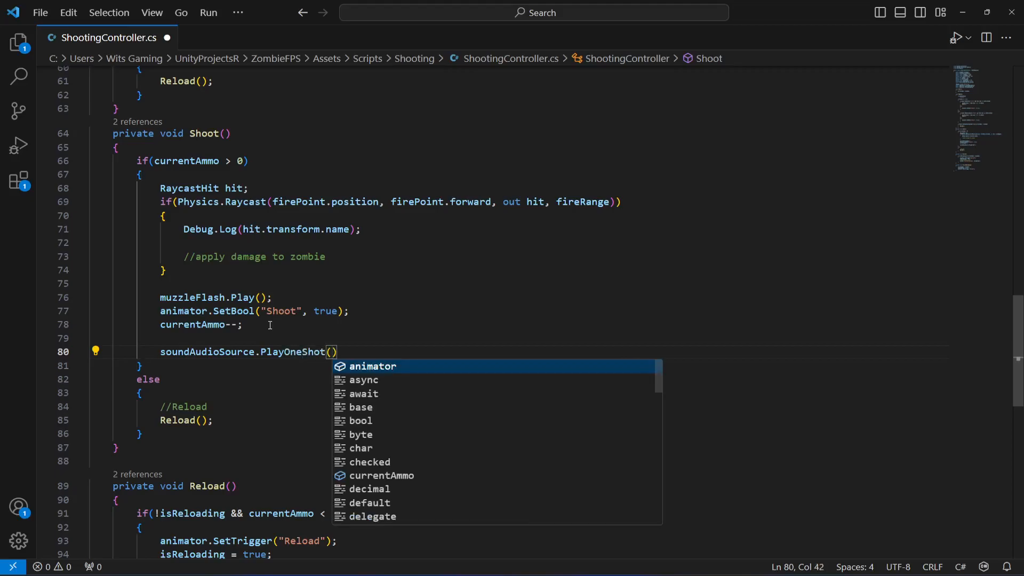
pyautogui.write('shootingSoundClip')
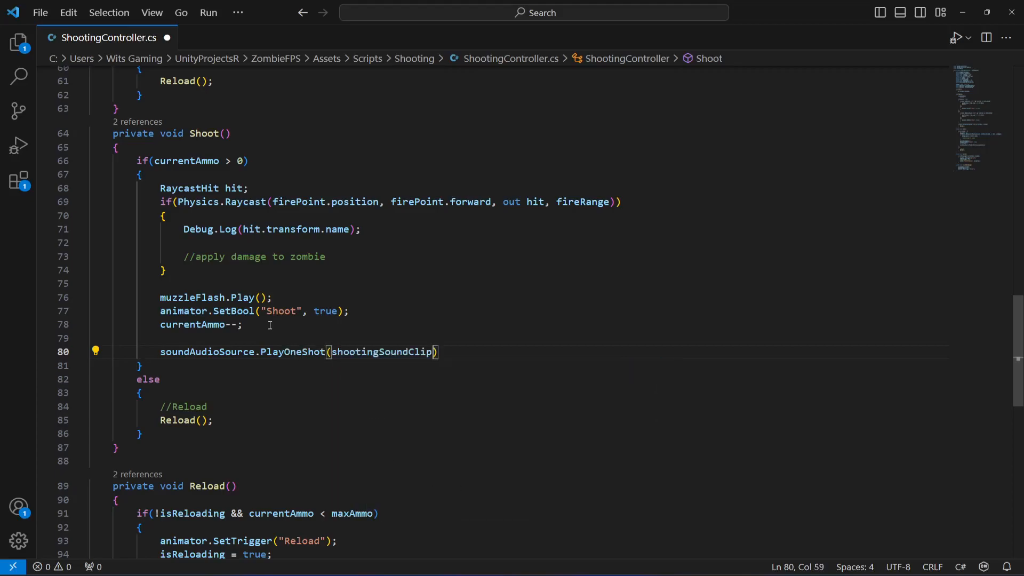
pyautogui.write(';')
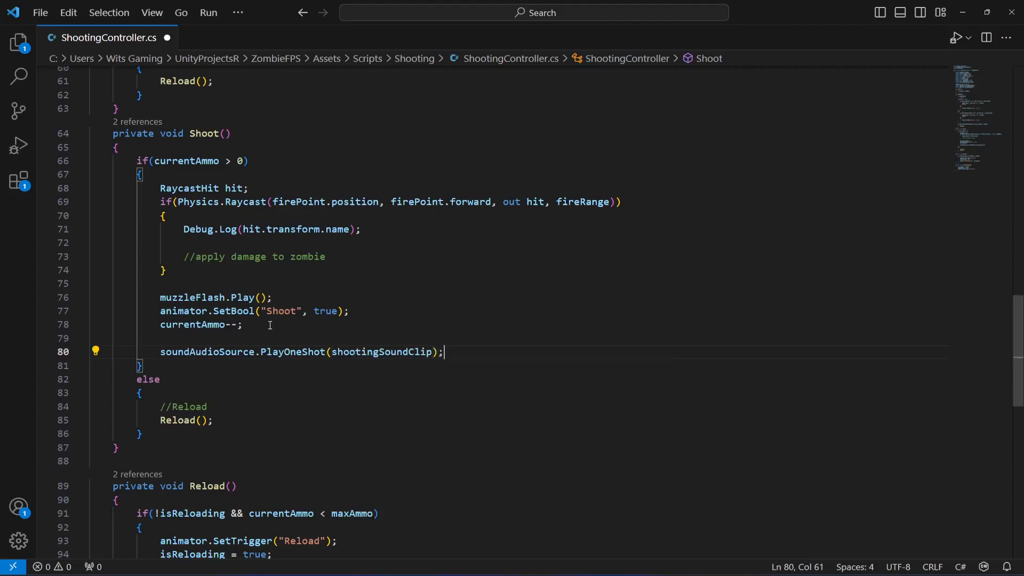
pyautogui.press('ctrl+s')
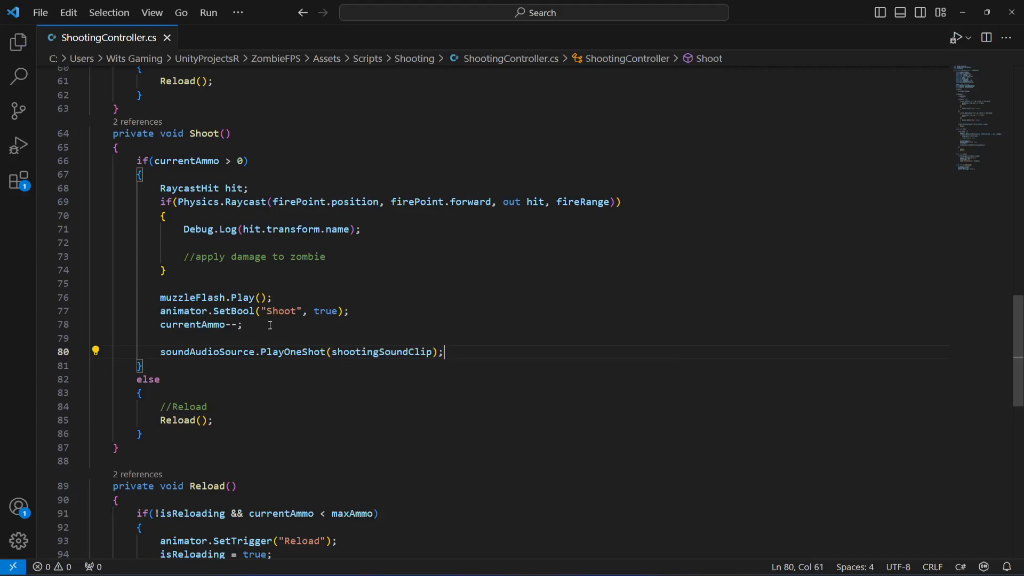
# - In Reload, begin soundAudioSource.Pl under the play reload sound comment using autocomplete
pyautogui.scroll(-3)
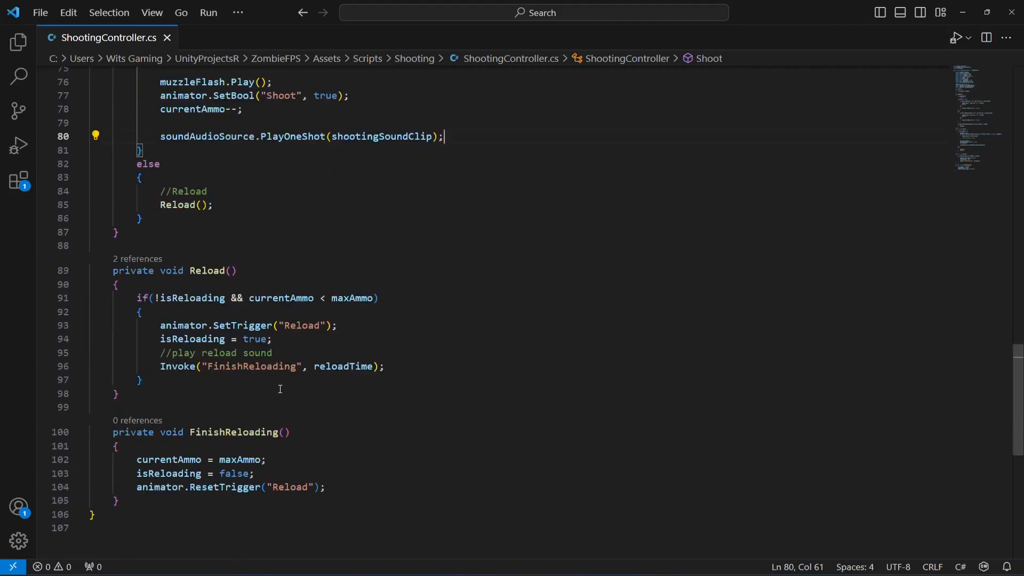
pyautogui.scroll(-3)
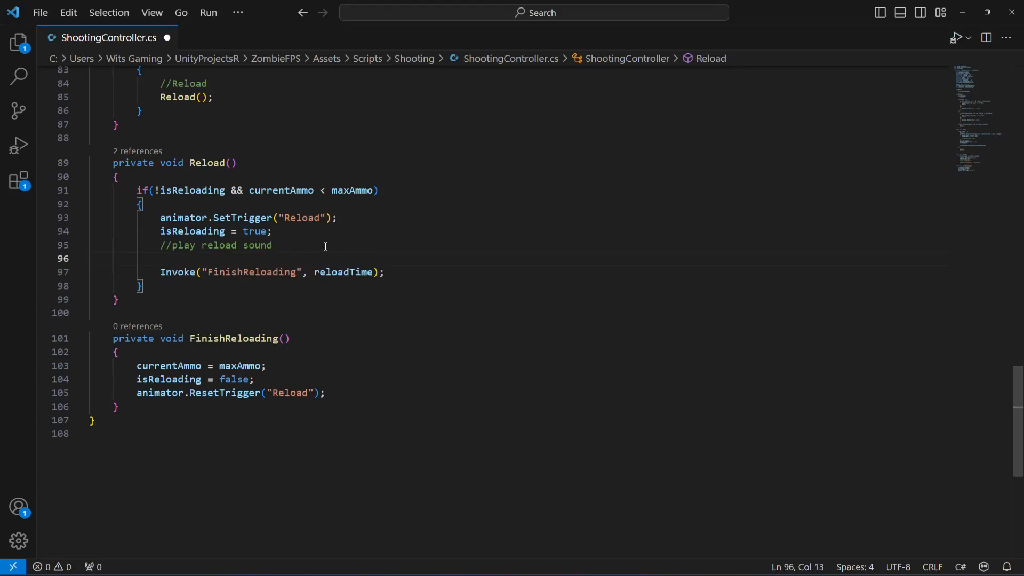
pyautogui.write('soundAudioSource')
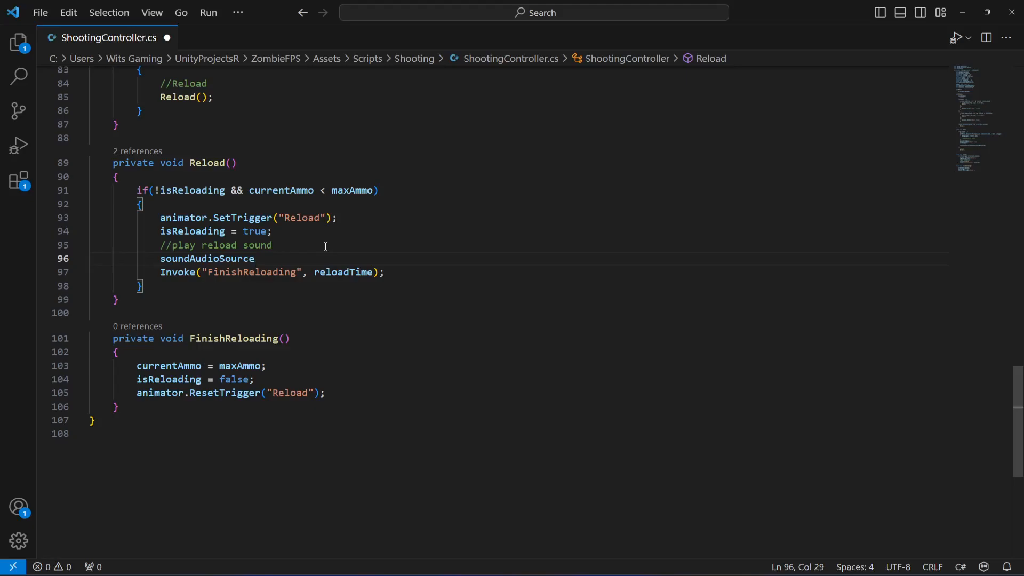
pyautogui.write('.Pl')
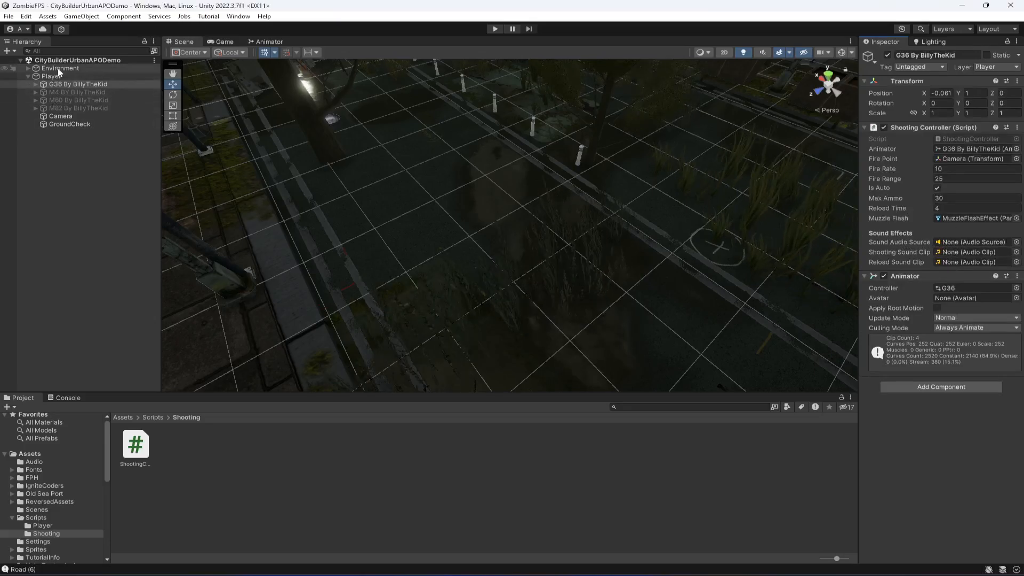
# - Check the Player's Audio Source and assign Player to the G36's Sound Audio Source field
pyautogui.click(50, 75)
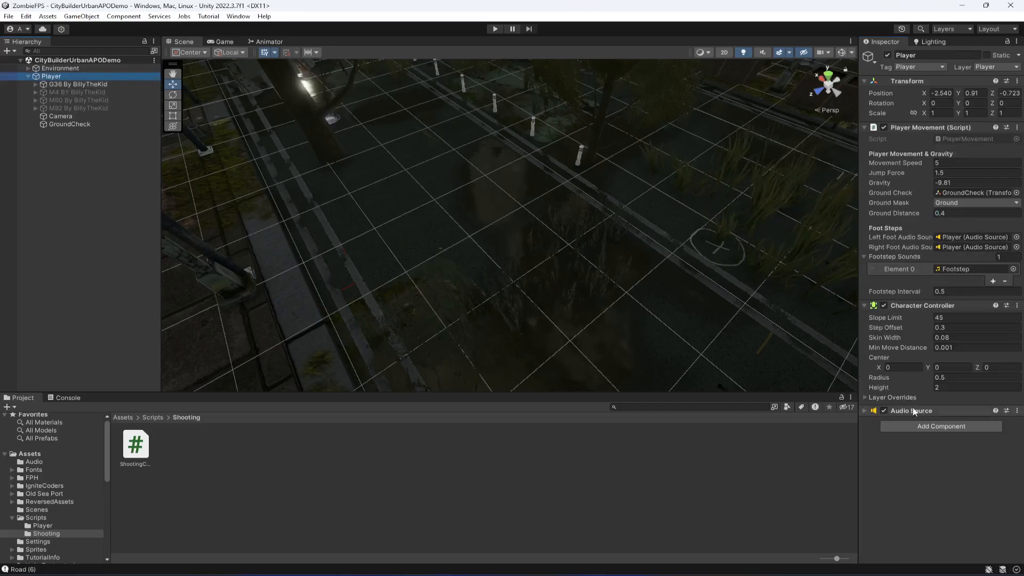
pyautogui.click(79, 83)
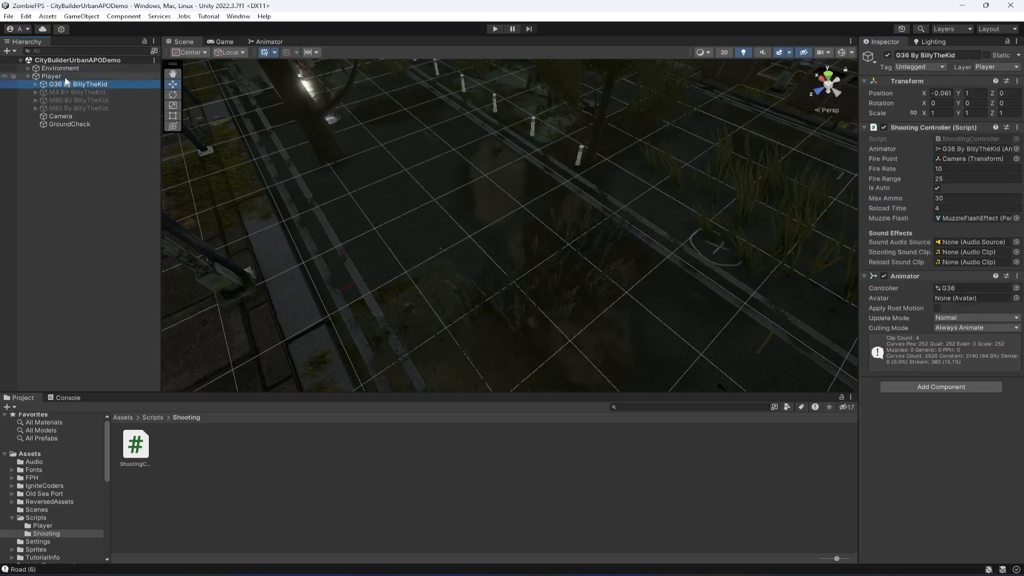
pyautogui.click(50, 76)
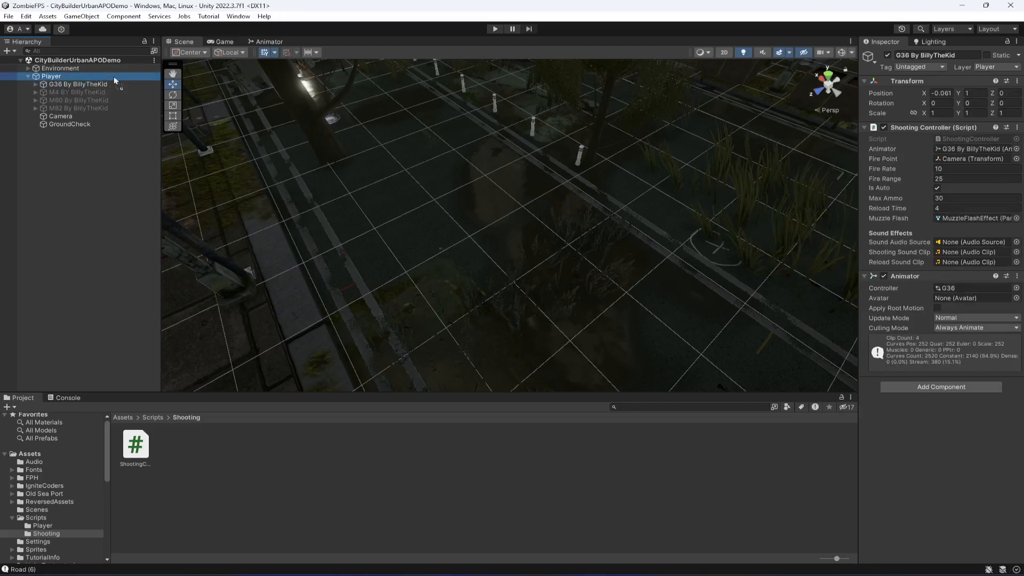
pyautogui.click(972, 242)
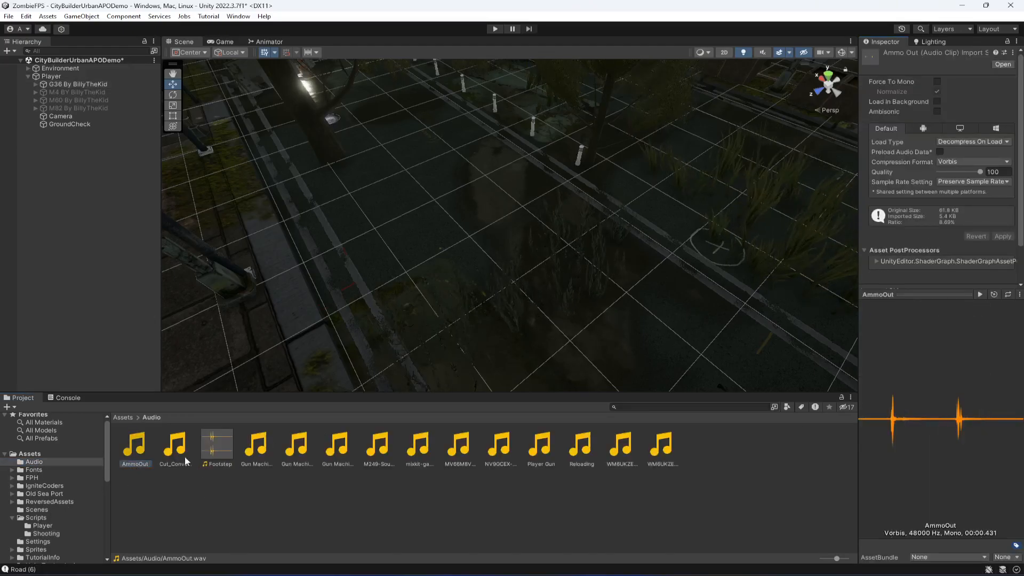
# - Audition the Cut_Convert recorder clip and make it the G36's Shooting Sound Clip
pyautogui.click(175, 444)
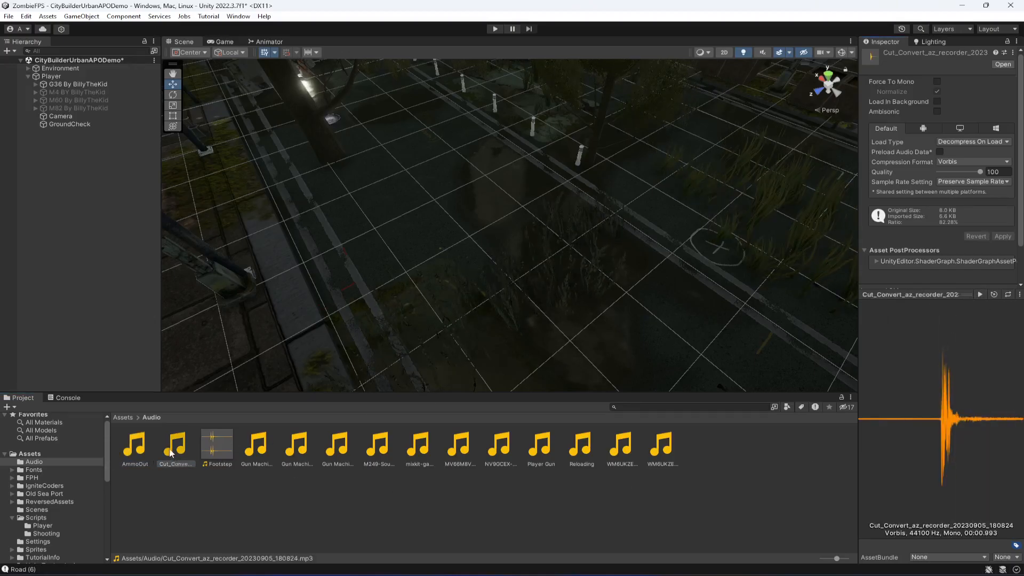
pyautogui.click(173, 444)
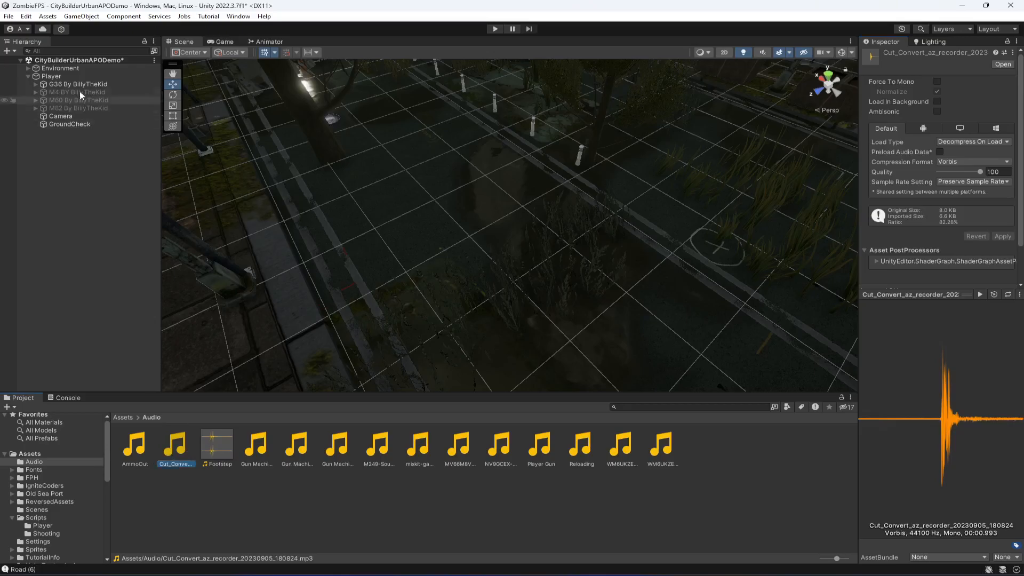
pyautogui.click(81, 83)
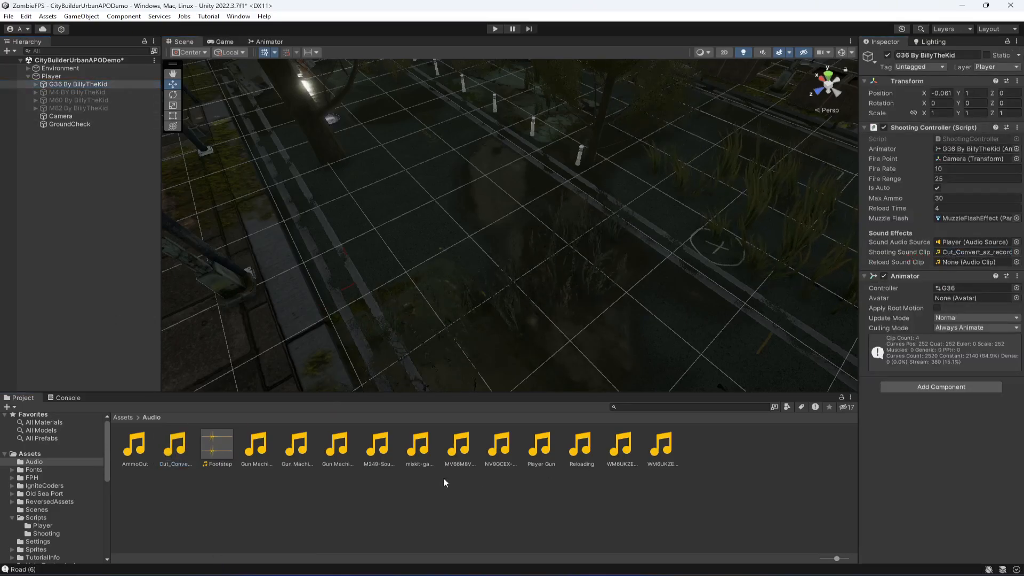
# - Audition the machine-gun, Player Gun and reloading clips, then assign Reloading as the G36's Reload Sound Clip
pyautogui.click(338, 444)
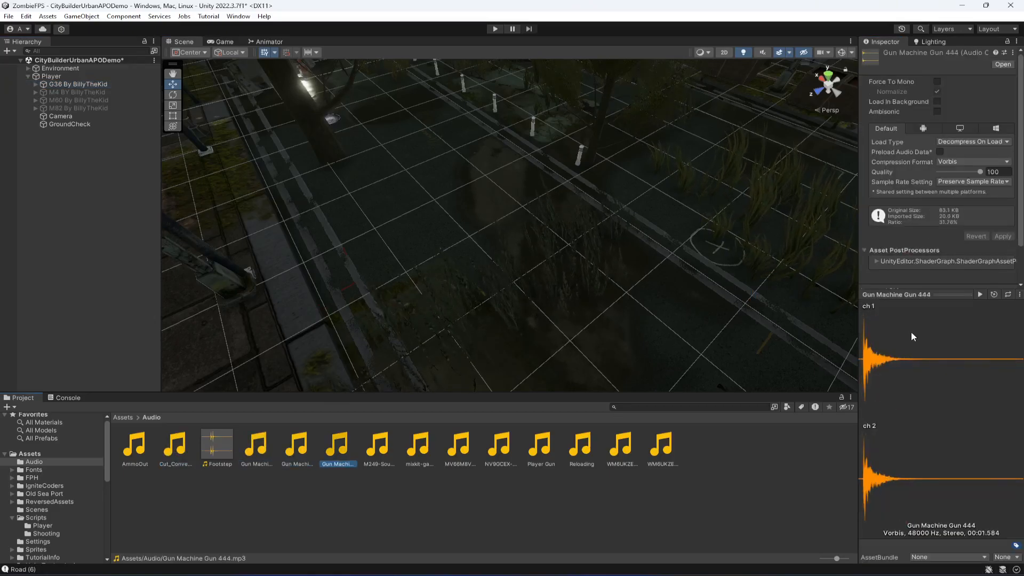
pyautogui.click(541, 444)
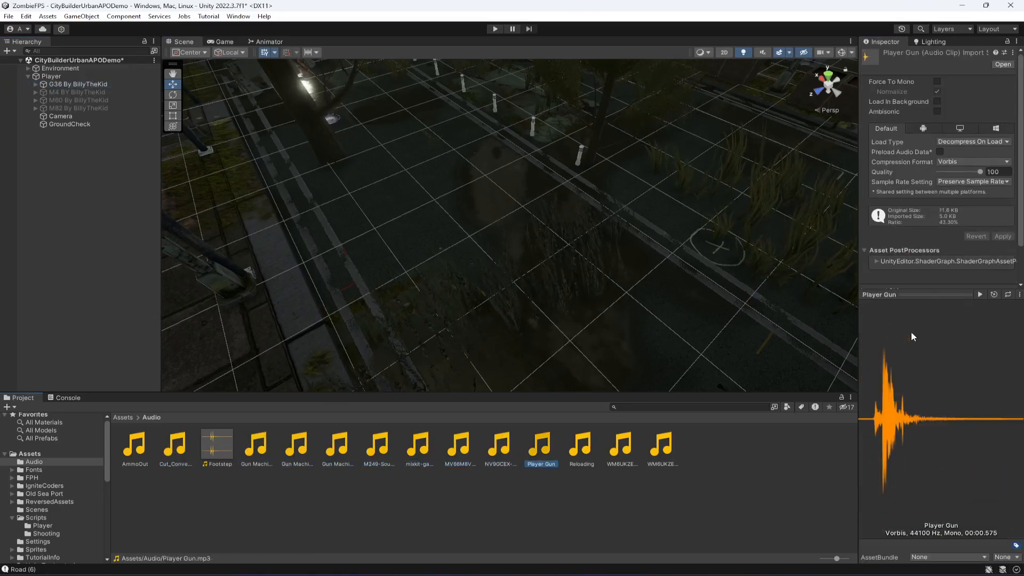
pyautogui.click(580, 444)
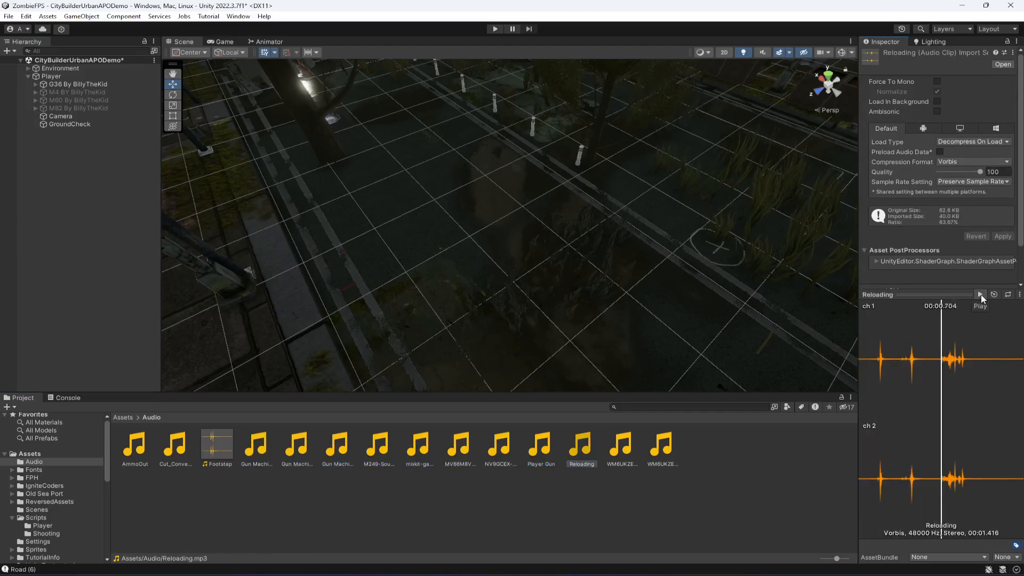
pyautogui.click(619, 444)
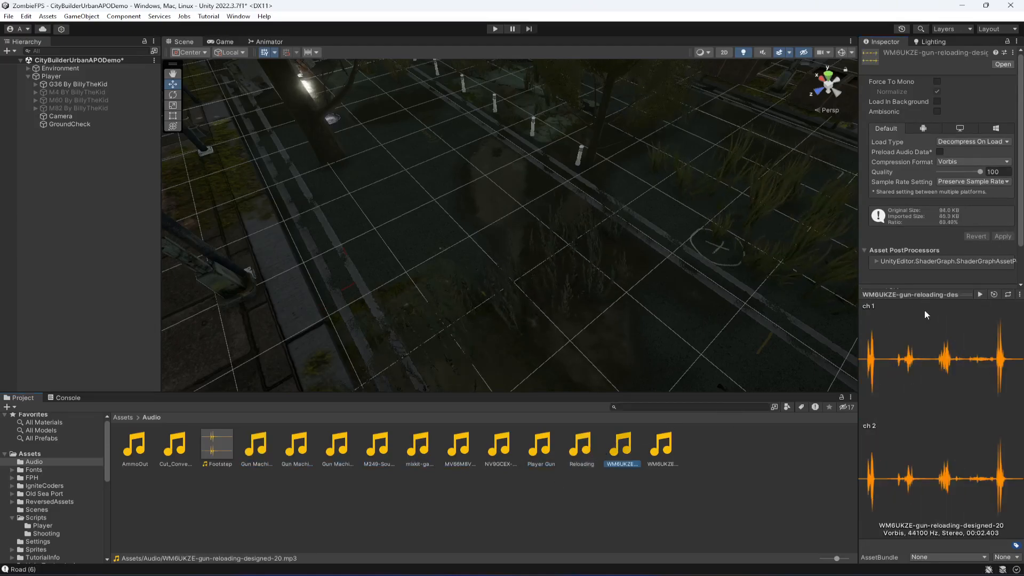
pyautogui.click(661, 443)
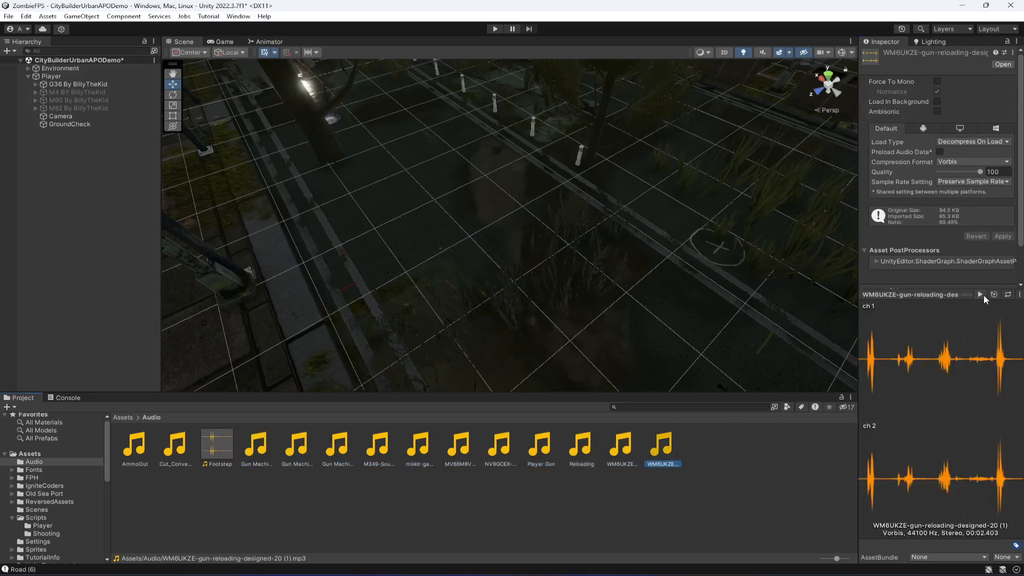
pyautogui.click(580, 443)
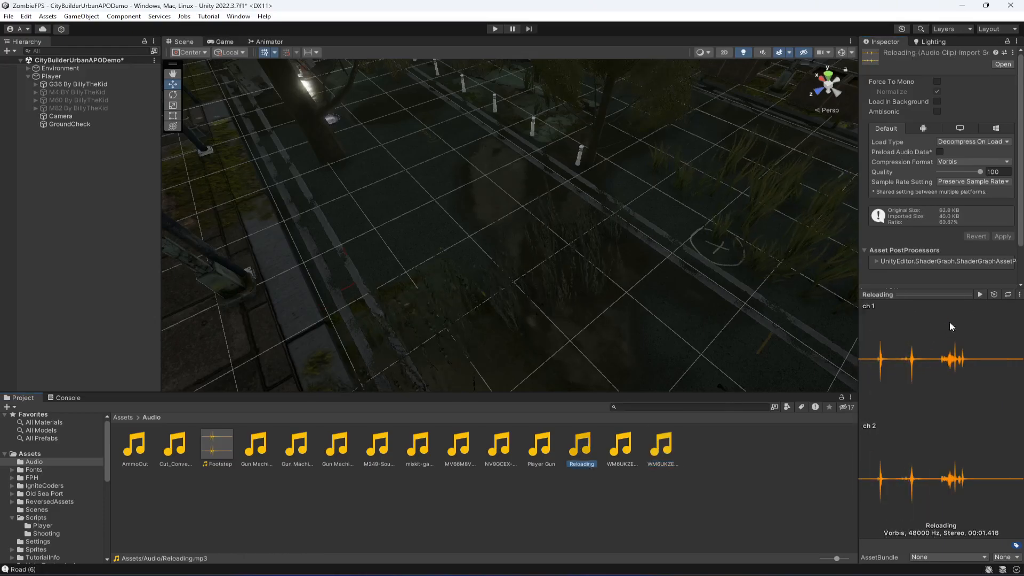
pyautogui.click(978, 294)
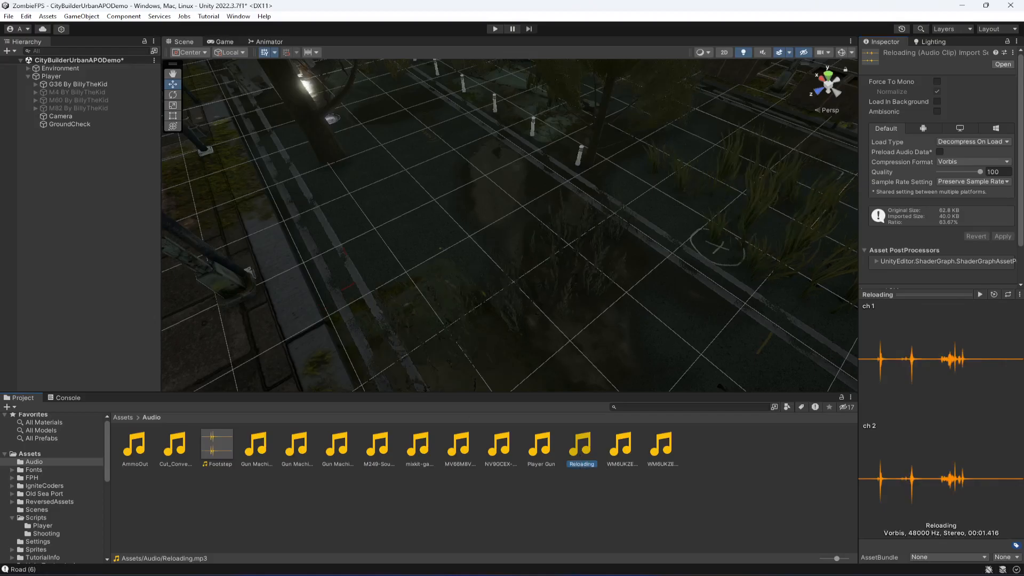
pyautogui.click(80, 83)
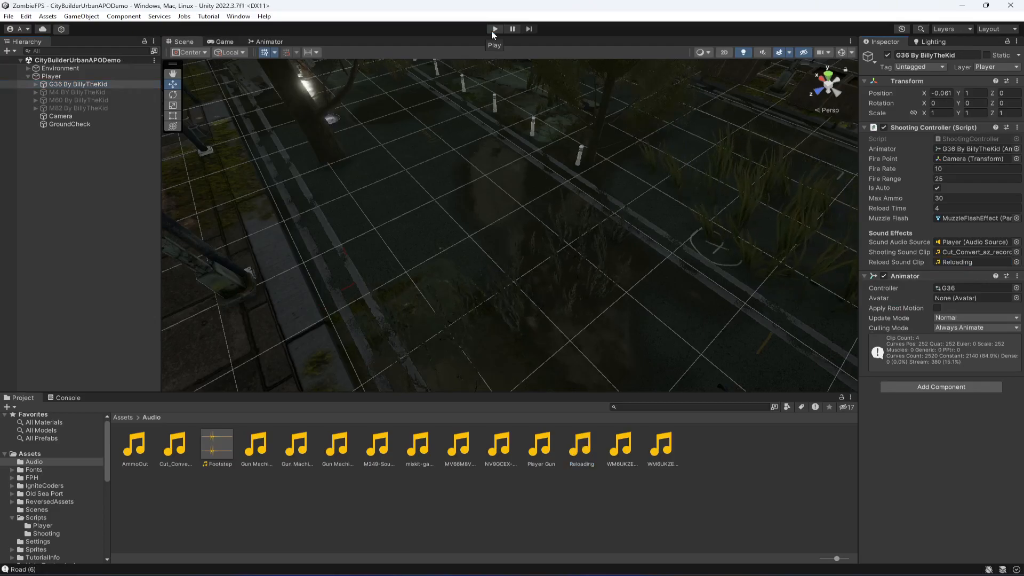
# - Run the scene in Play mode and fire and reload the rifle to hear the sounds
pyautogui.click(494, 28)
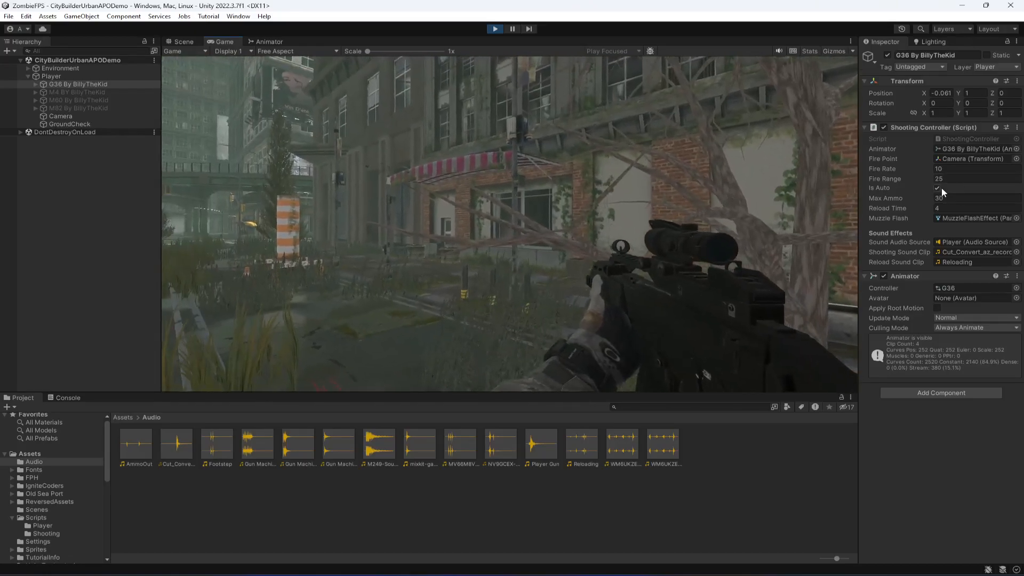
pyautogui.click(949, 187)
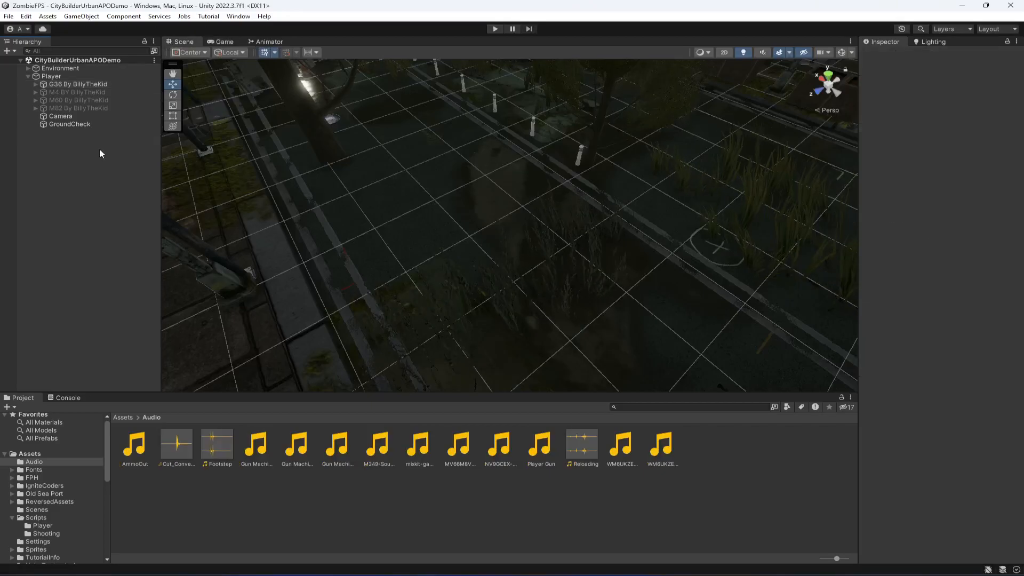
# - Select G36 By BillyTheKid to review its audio source and both assigned clips
pyautogui.click(79, 83)
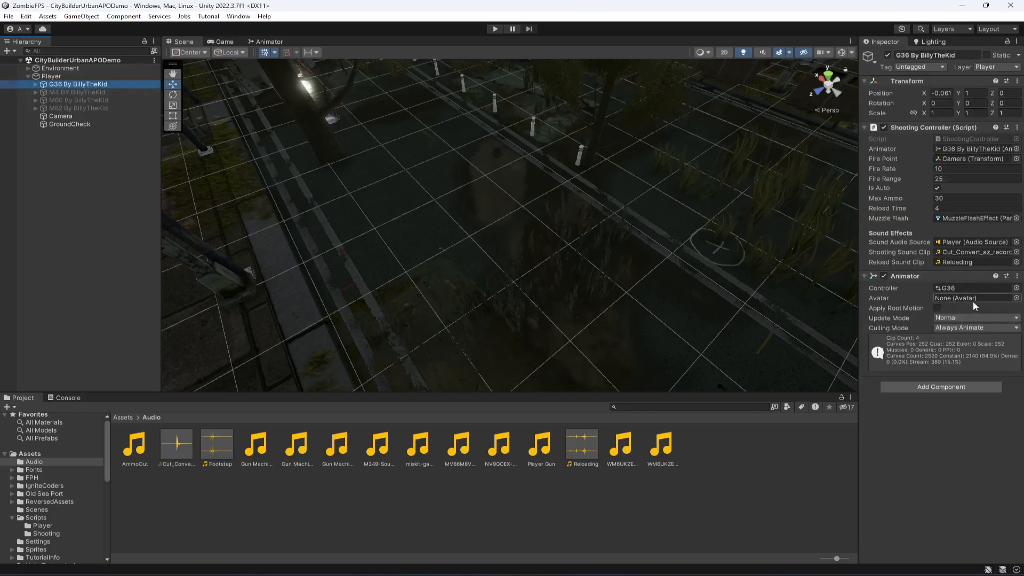